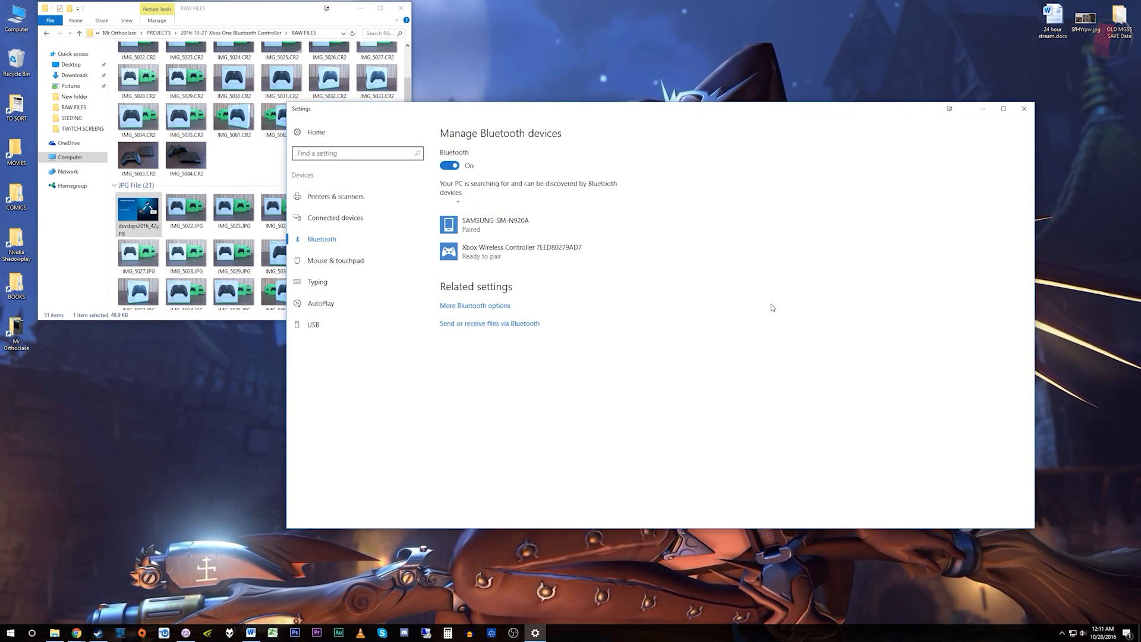
Pair the Xbox Wireless Controller from the Bluetooth device list, then reach the Xbox Accessories app listing
{"action": "left_click", "coordinate": [521, 250]}
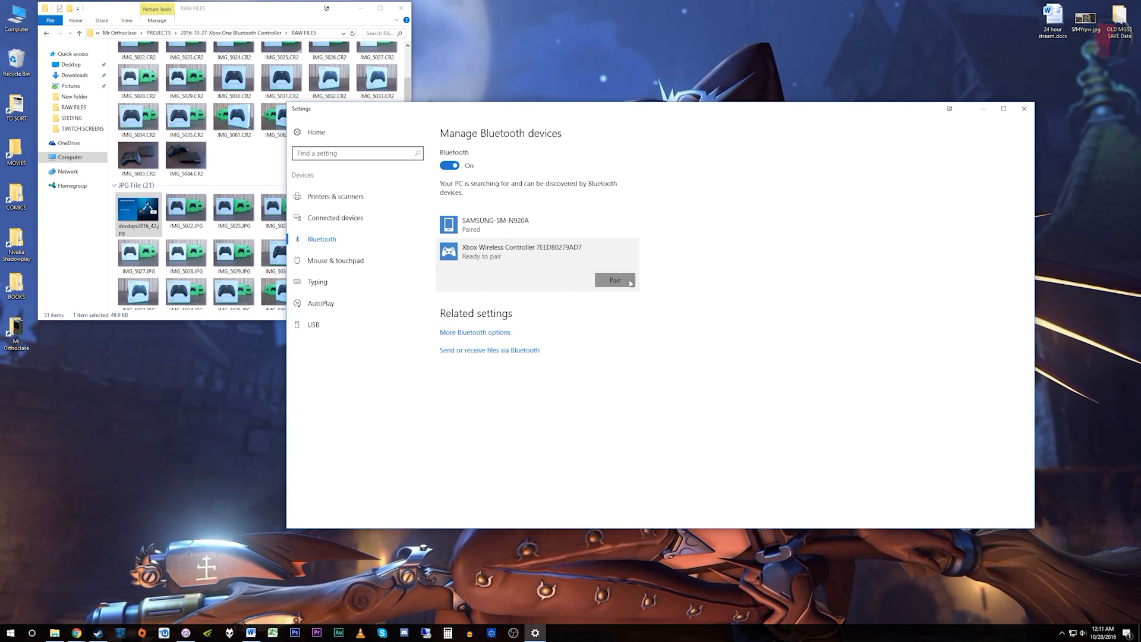
{"action": "left_click", "coordinate": [614, 280]}
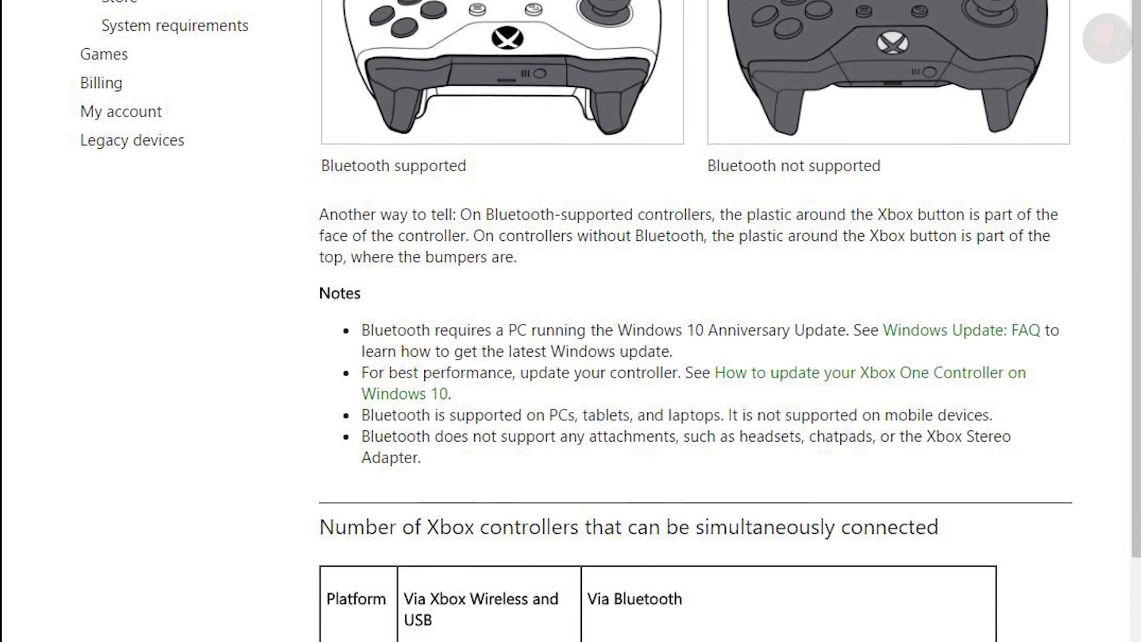
{"action": "scroll", "scroll_direction": "down", "scroll_amount": 3}
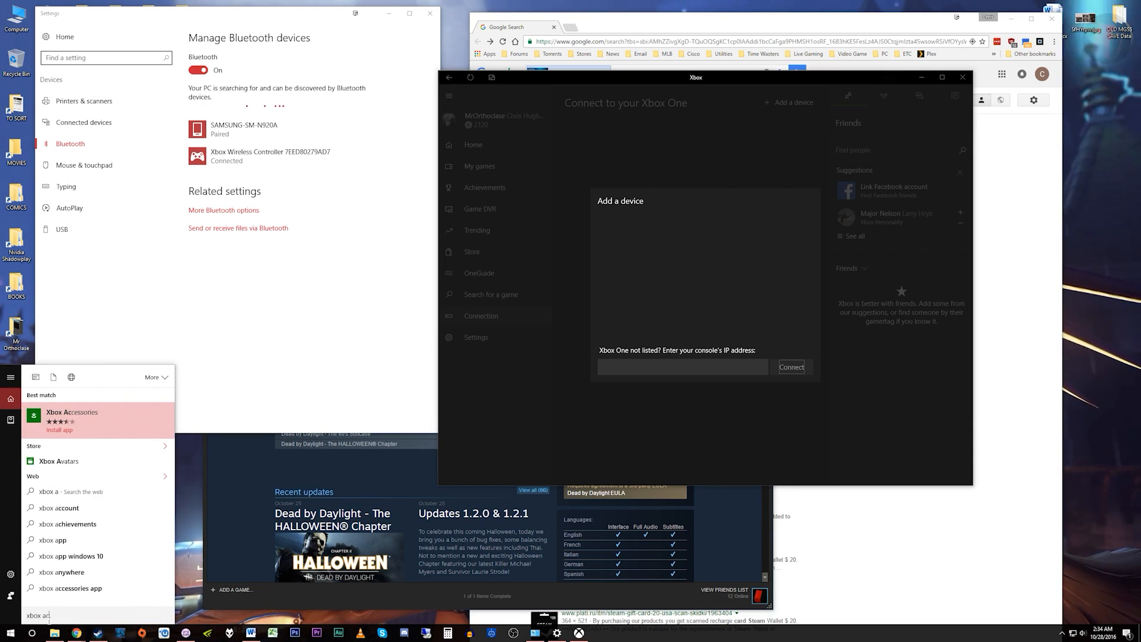
{"action": "left_click", "coordinate": [71, 420]}
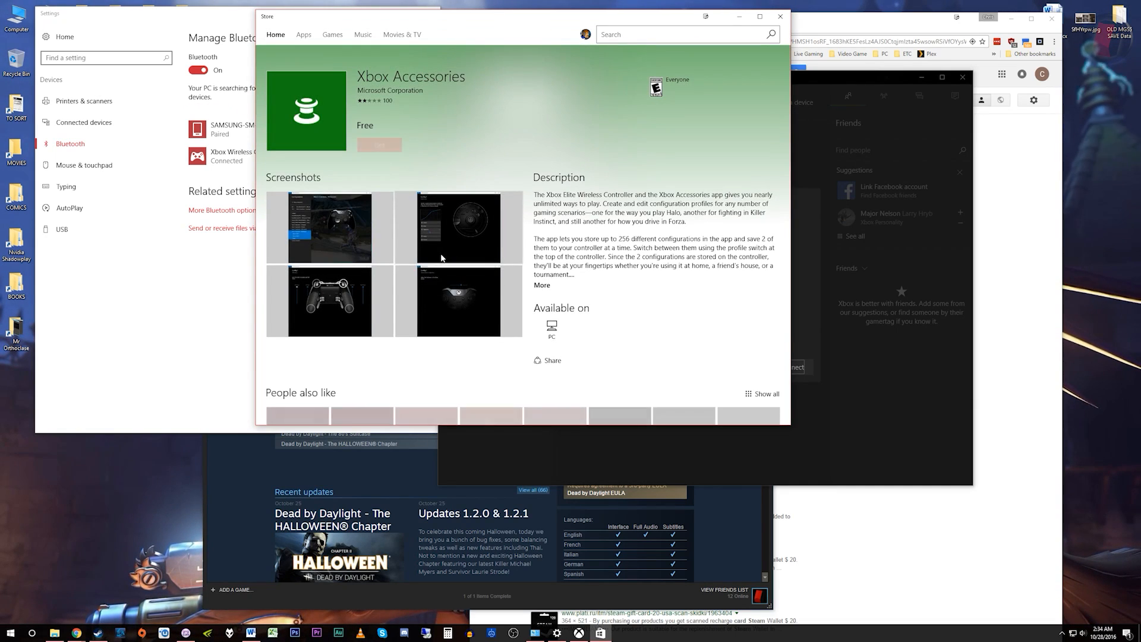
{"action": "left_click", "coordinate": [378, 144]}
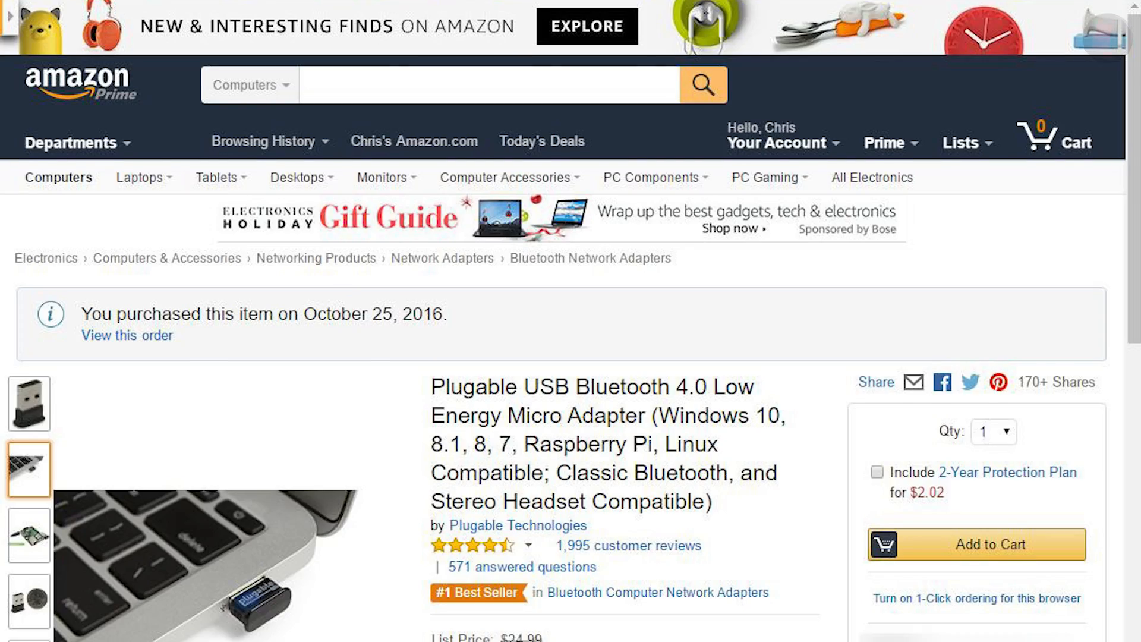
Scroll the Plugable USB Bluetooth 4.0 adapter's Amazon page down to its feature bullets
{"action": "scroll", "scroll_direction": "down", "scroll_amount": 3}
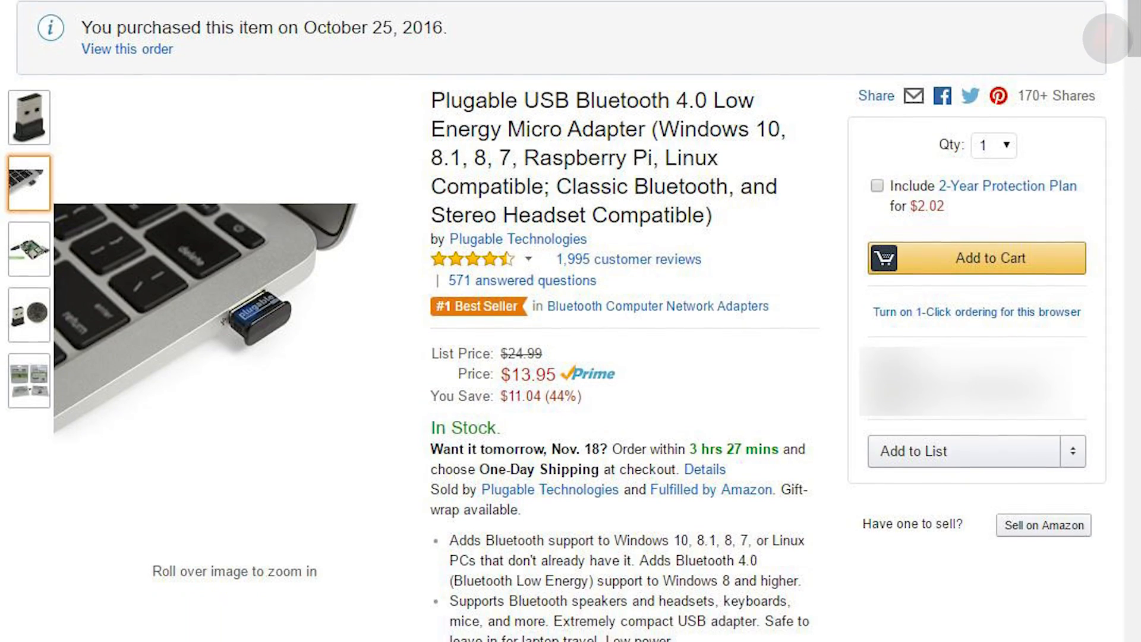
{"action": "scroll", "scroll_direction": "down", "scroll_amount": 3}
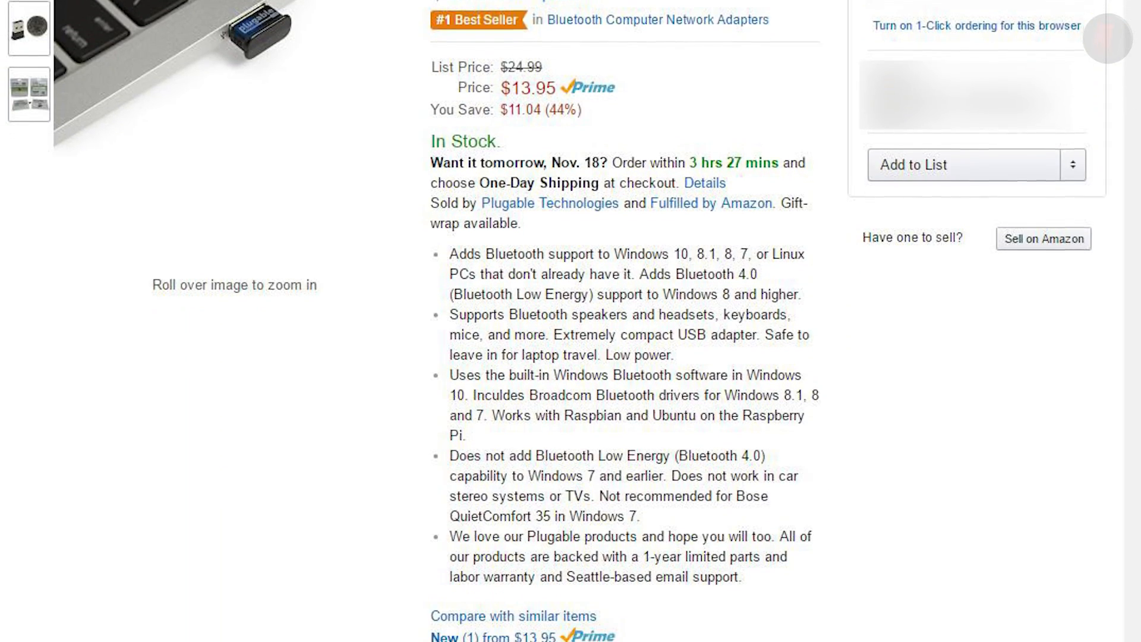